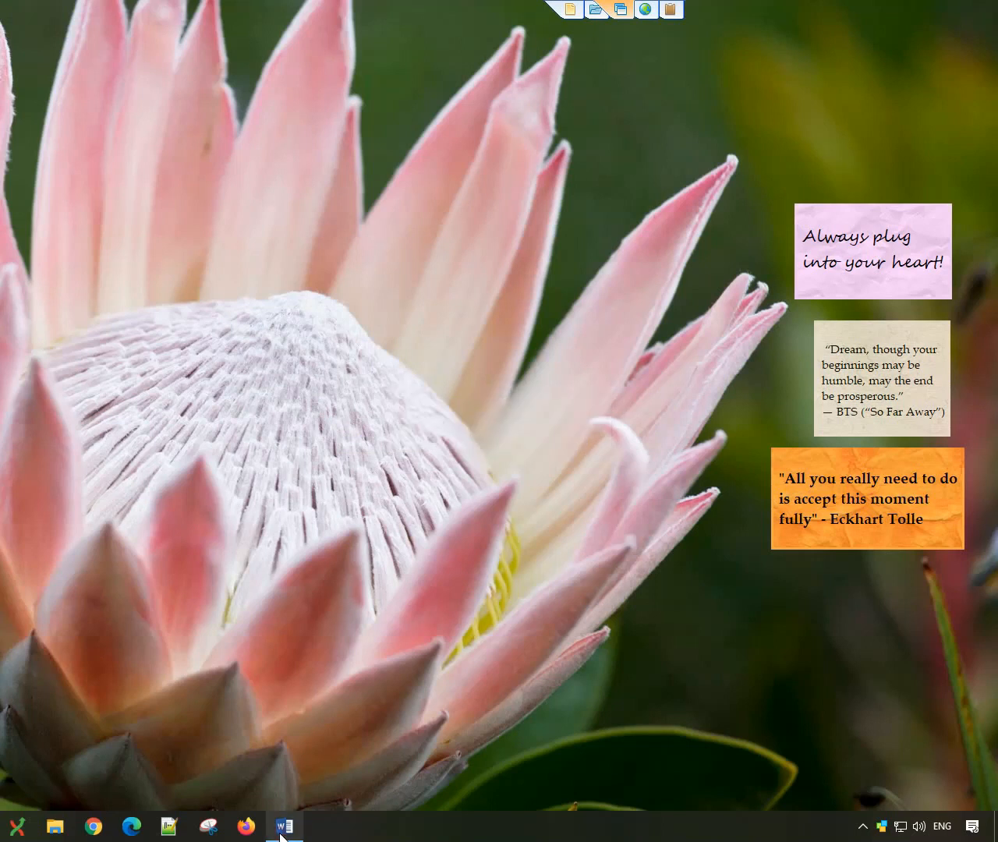
# Restore the Product Reviews.docx window from the Word taskbar icon
pyautogui.click(283, 825)
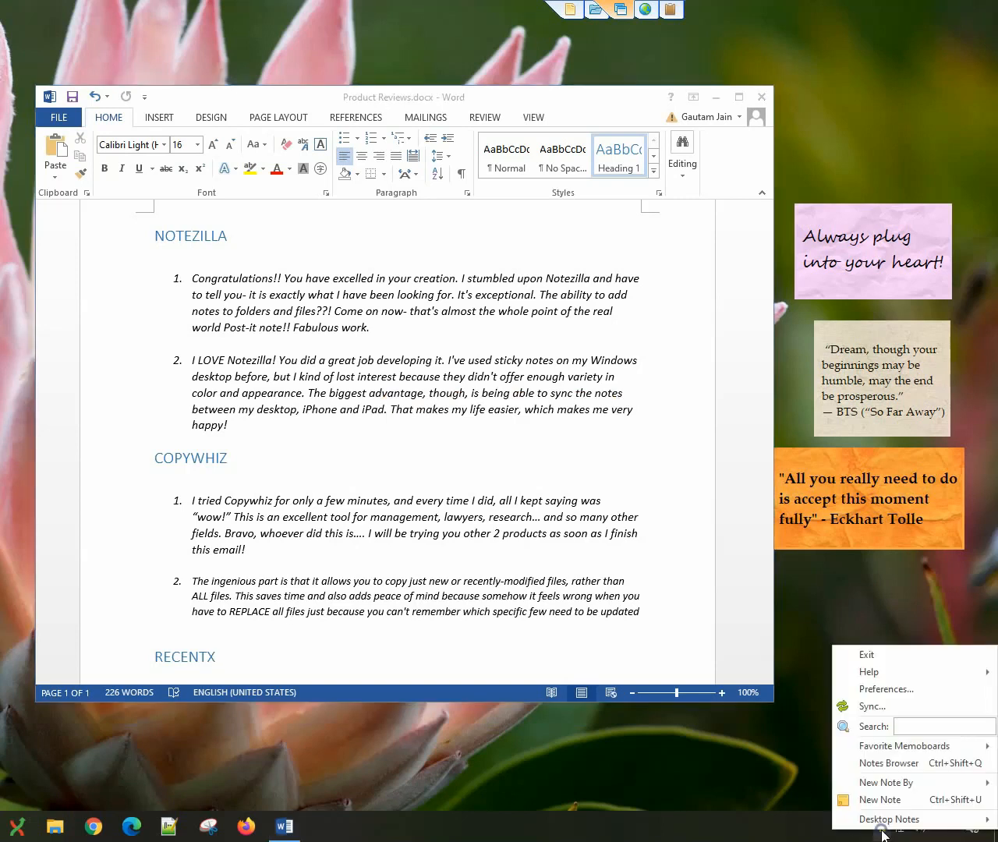
# Create a 'To do' note with three bulleted customer-review tasks
pyautogui.click(880, 799)
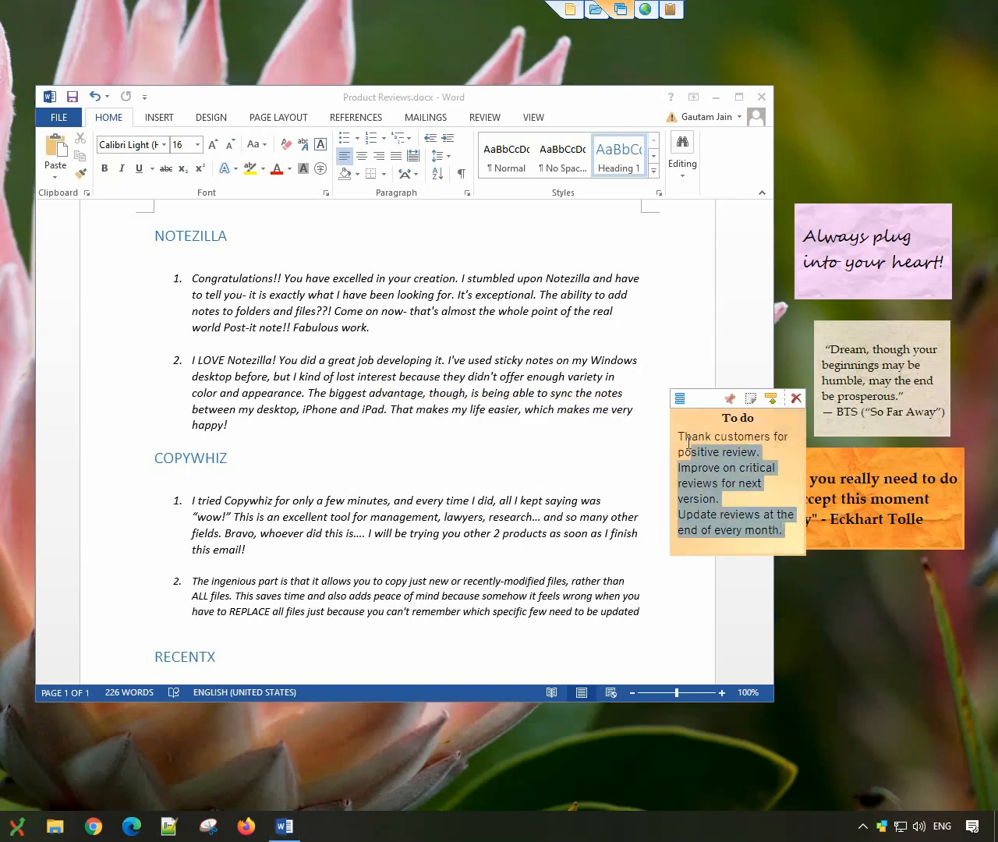
pyautogui.rightClick(717, 436)
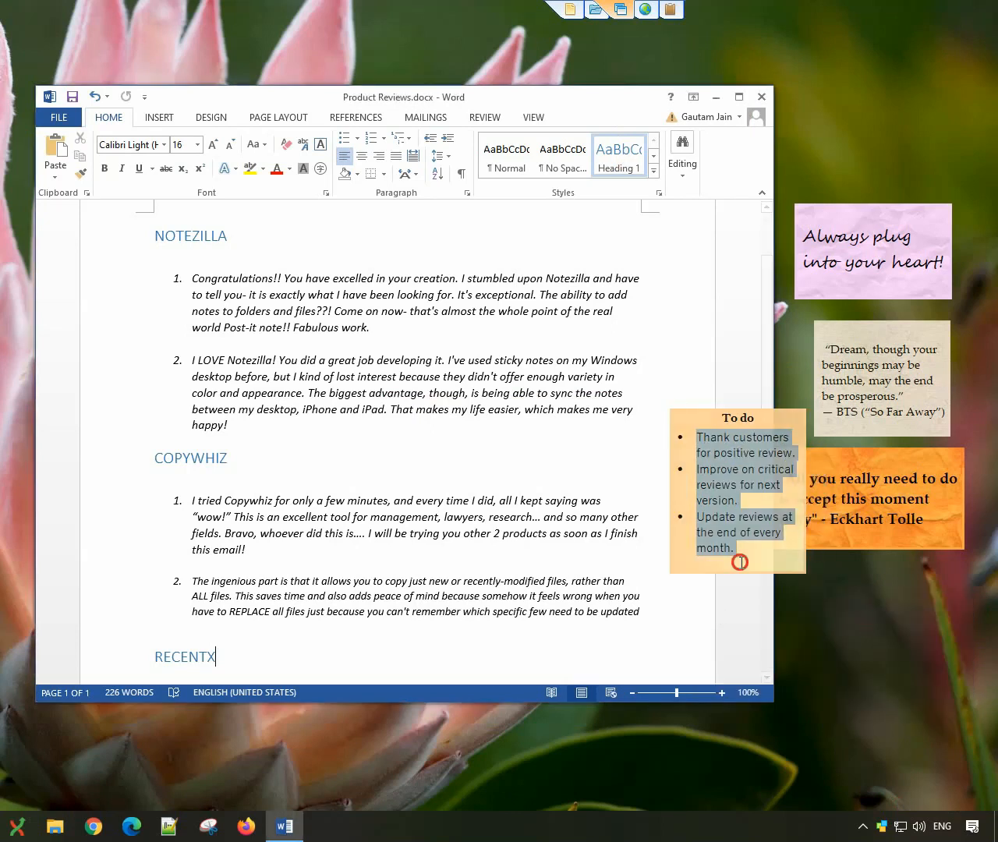
pyautogui.click(680, 399)
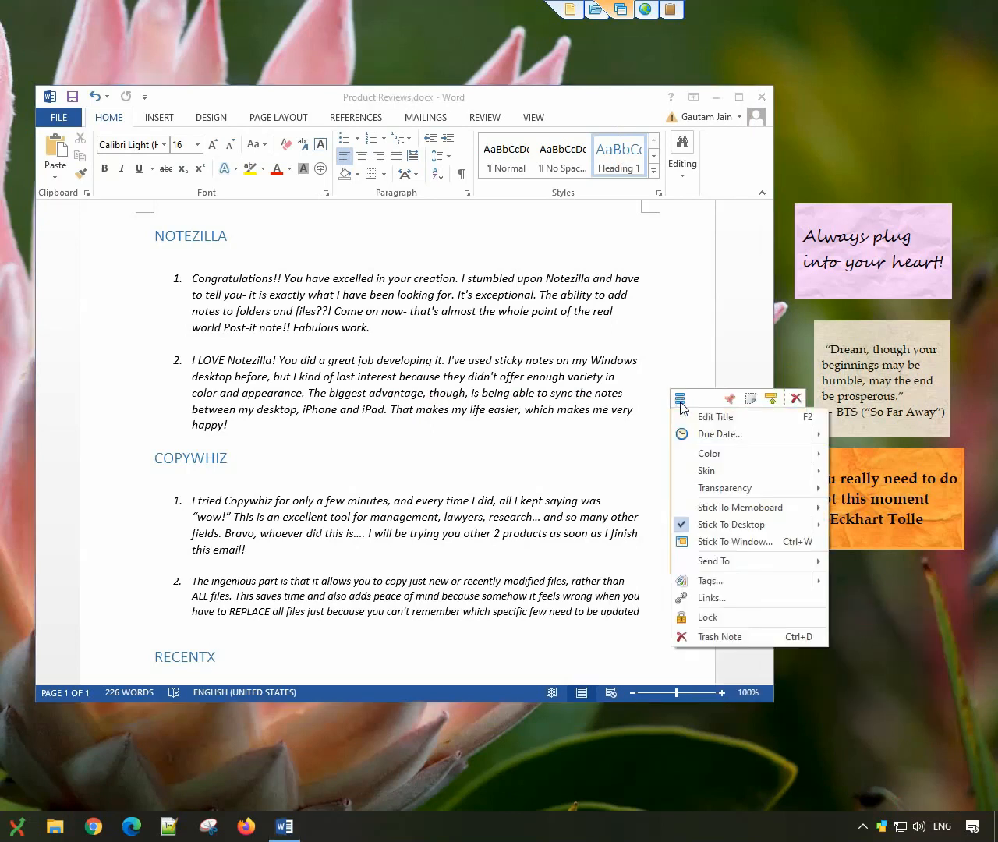
pyautogui.moveTo(732, 541)
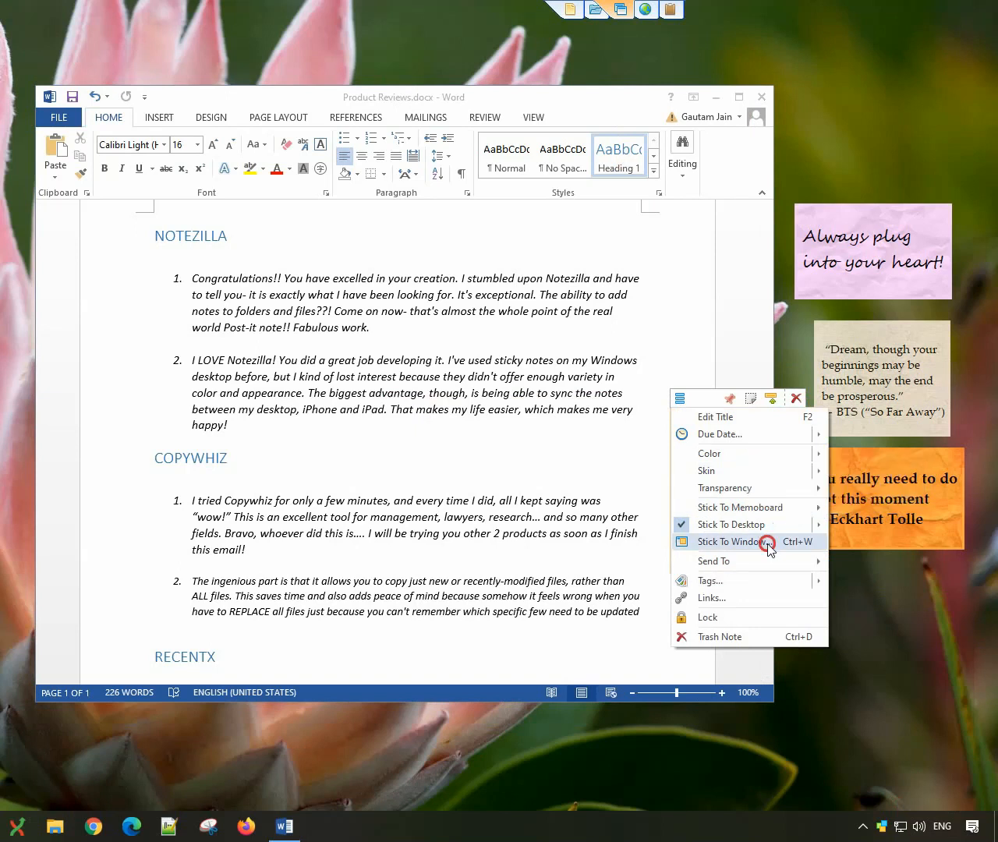
# Stick the note to 'Product Reviews.docx - Word', hiding it when that window is absent
pyautogui.click(730, 541)
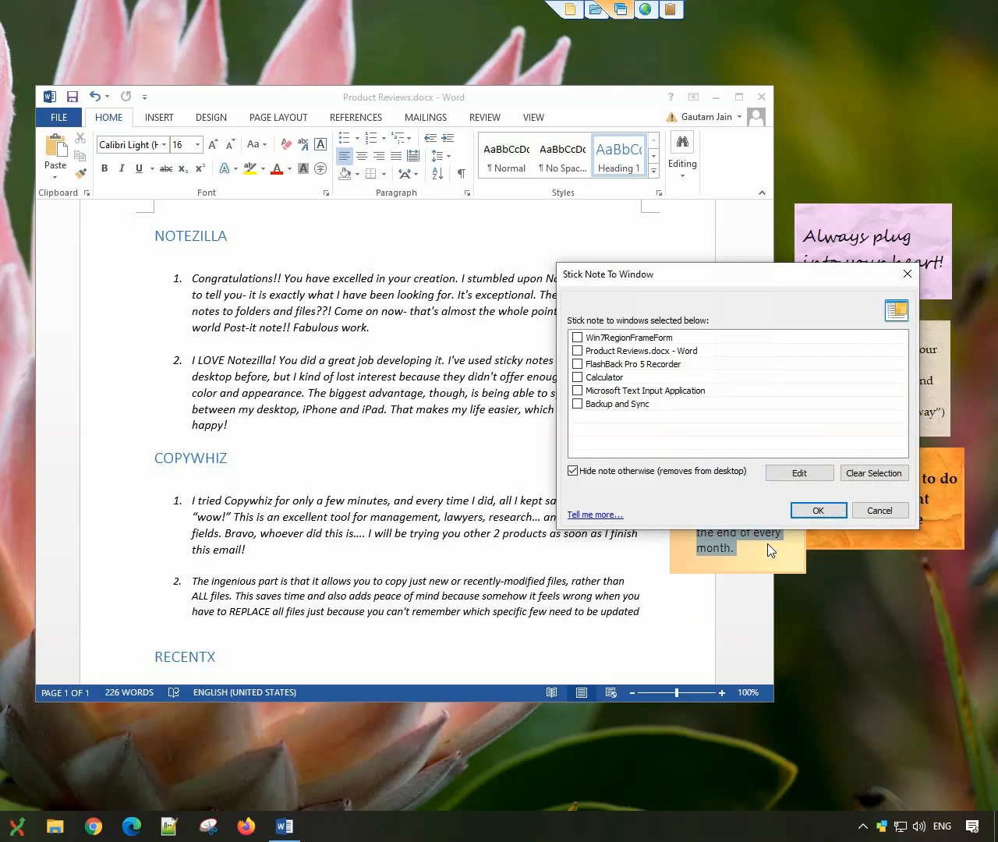
pyautogui.moveTo(763, 546)
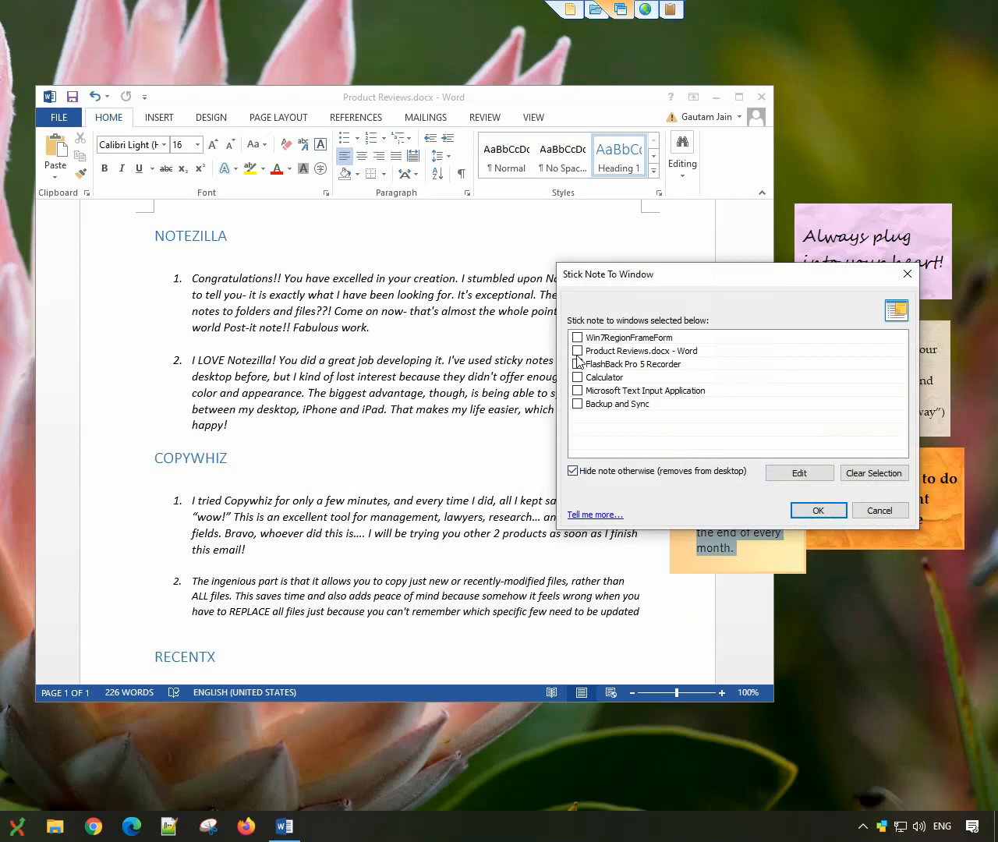
pyautogui.click(576, 363)
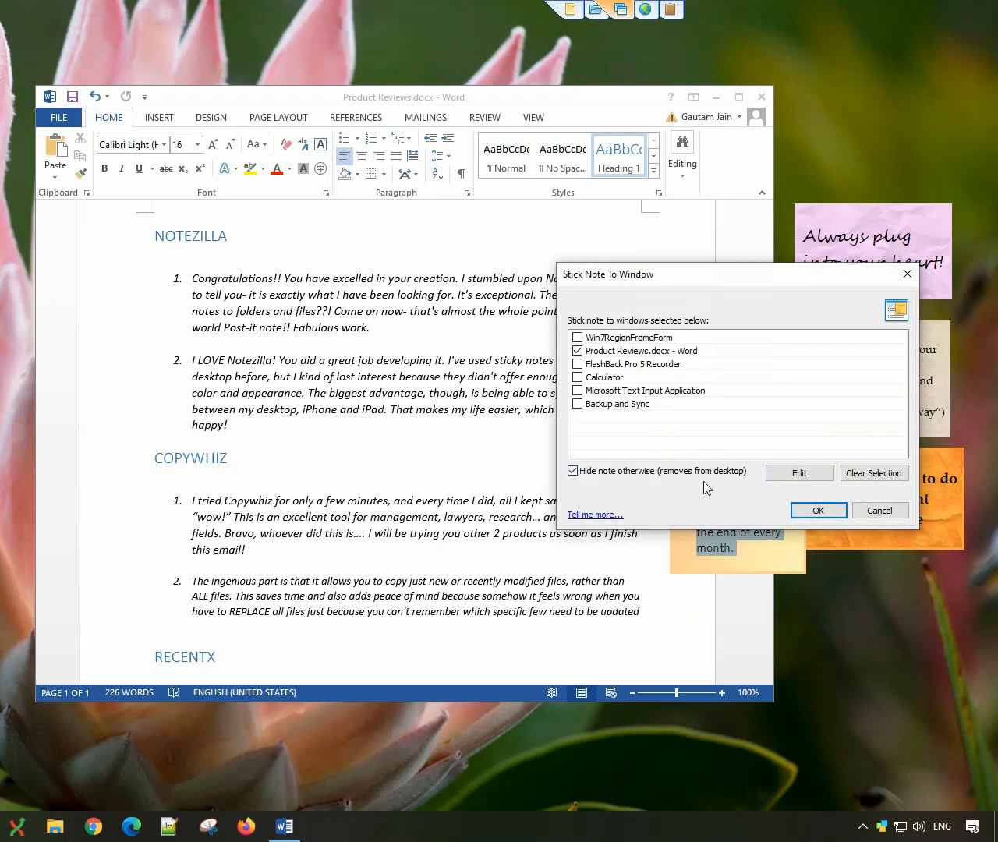
pyautogui.click(817, 510)
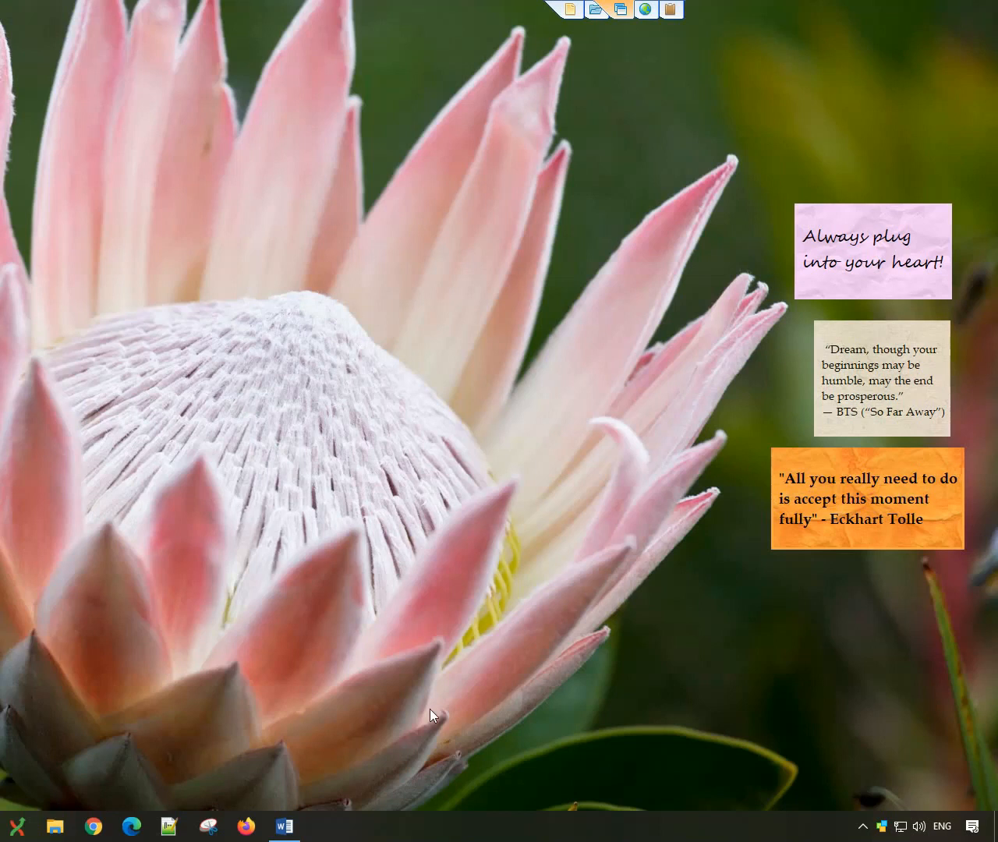
# Reopen Product Reviews to confirm the To do note appears, then close the window
pyautogui.click(284, 826)
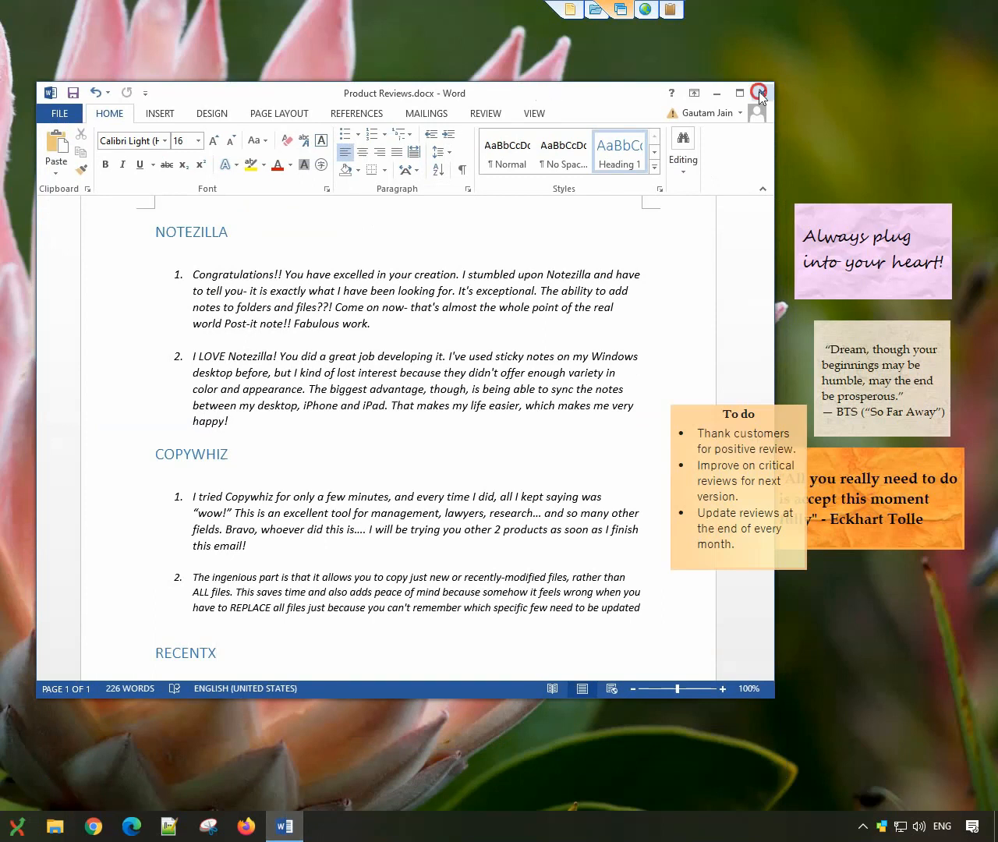
pyautogui.click(759, 92)
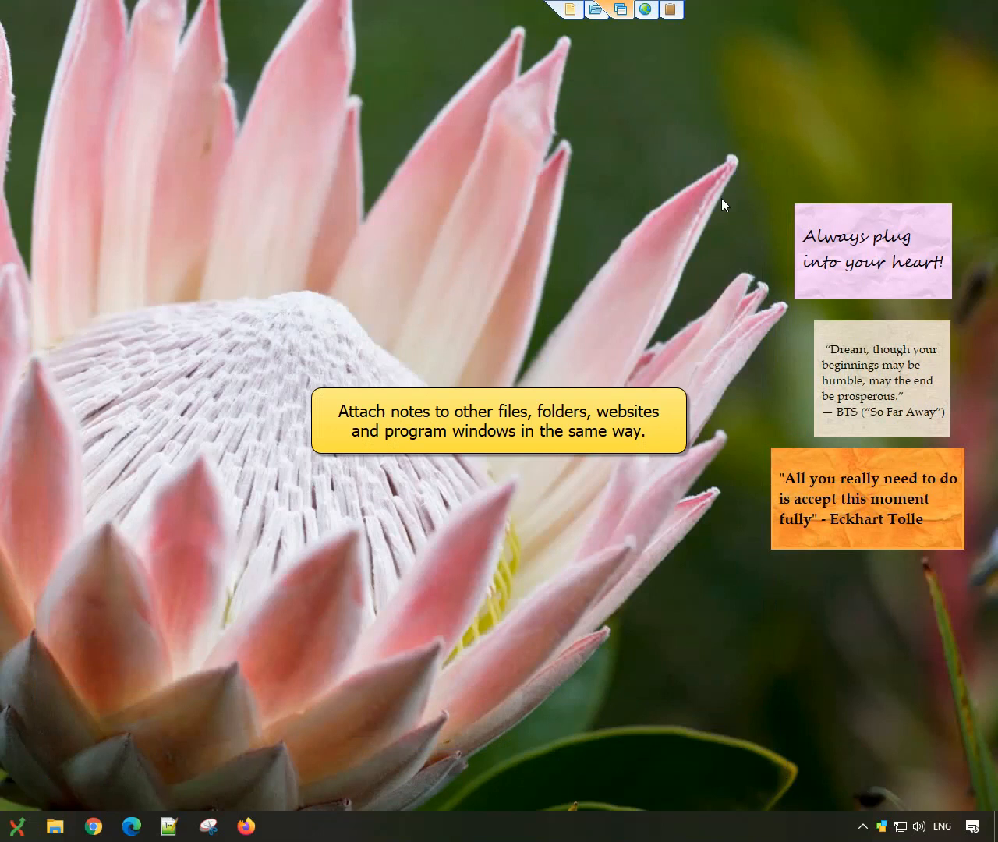
pyautogui.moveTo(641, 345)
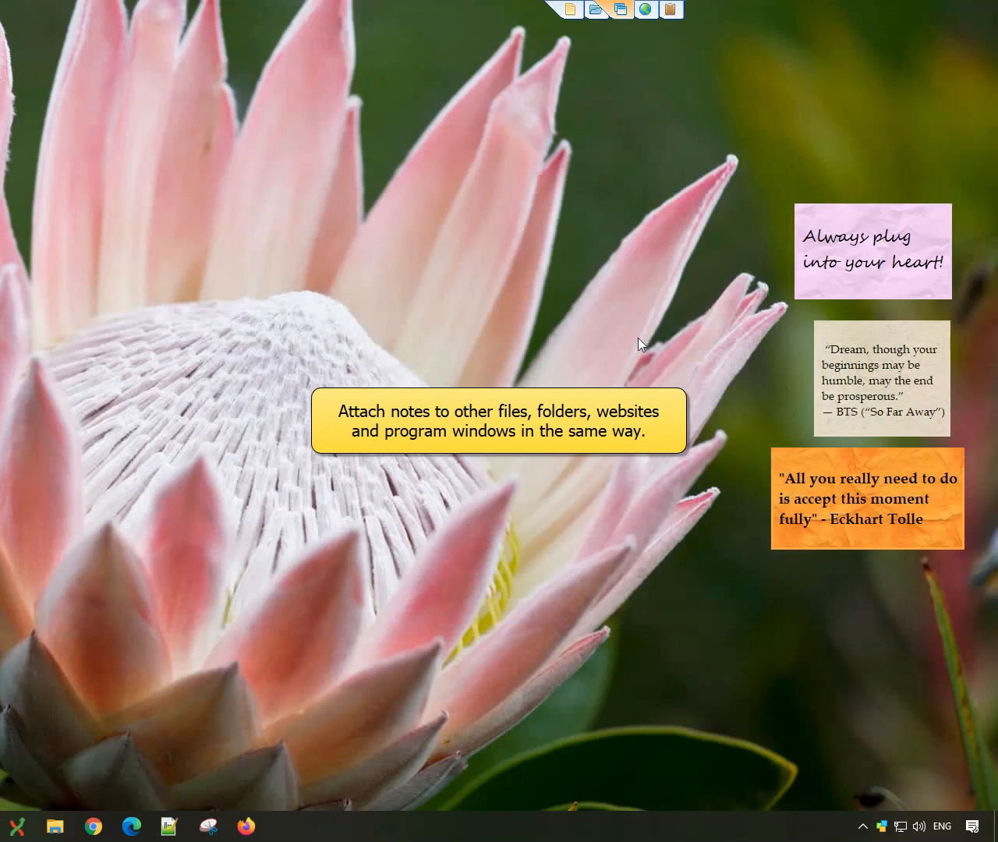